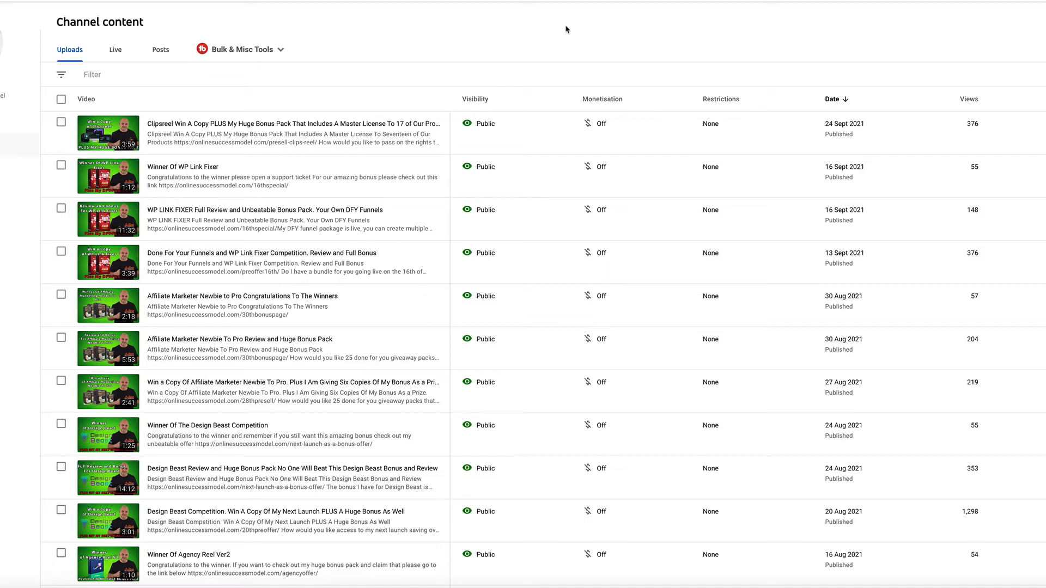
mouse_move(528, 70)
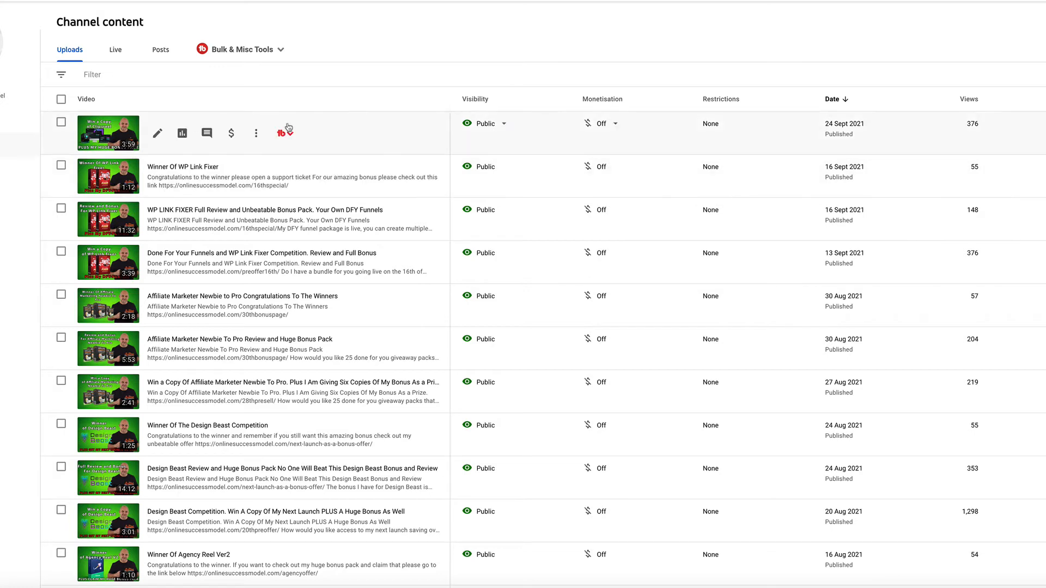
Step: Launch TubeBuddy's Pick a Winner tool for the Clipsreel contest video
click(284, 132)
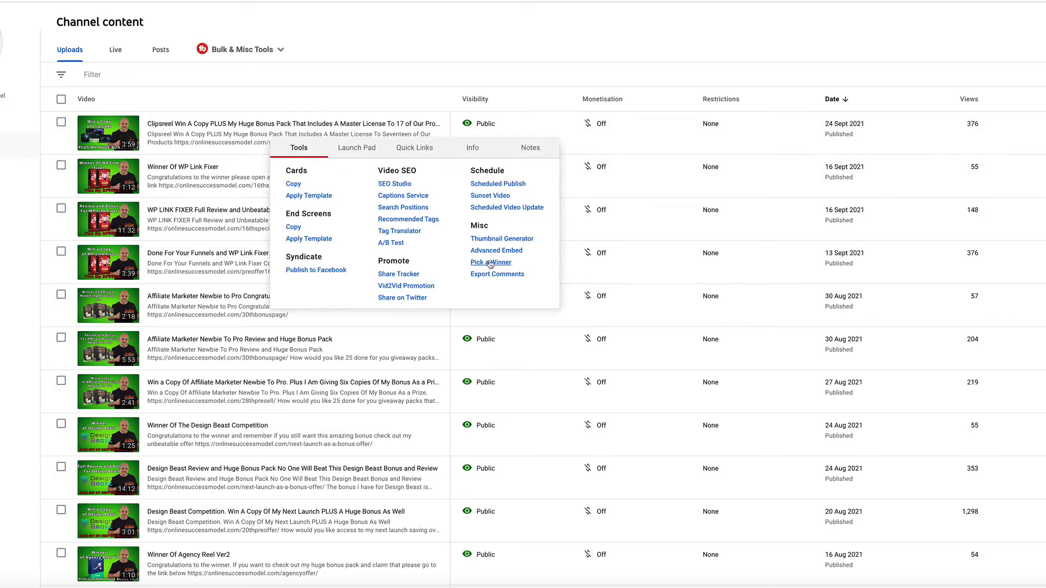
click(491, 263)
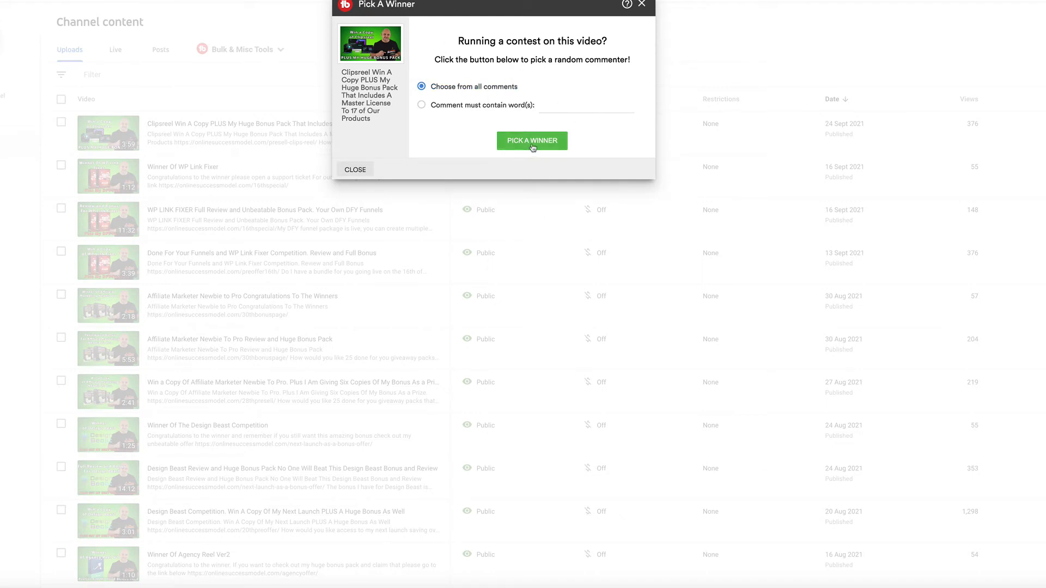
click(532, 141)
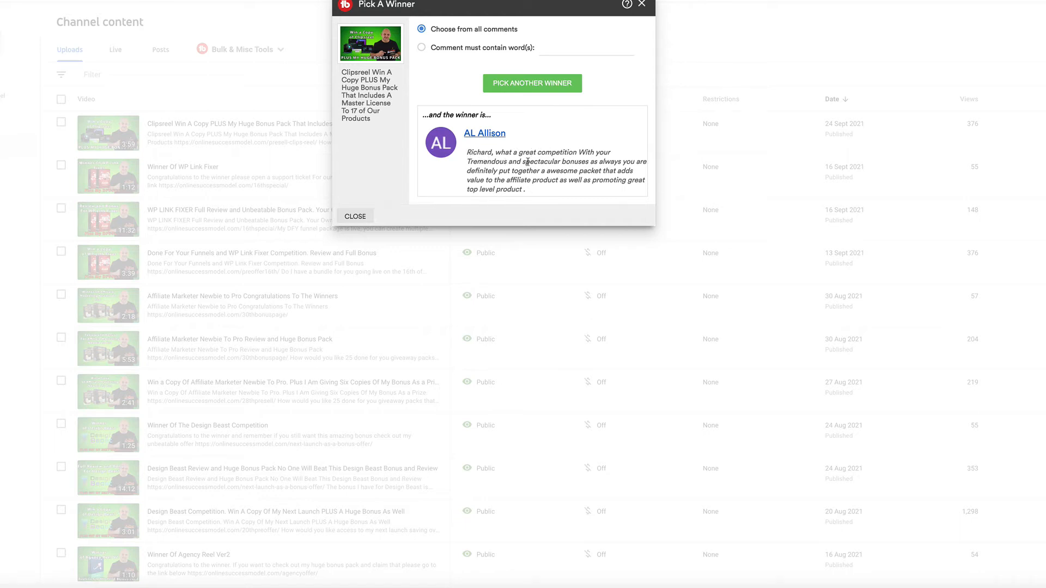
mouse_move(640, 170)
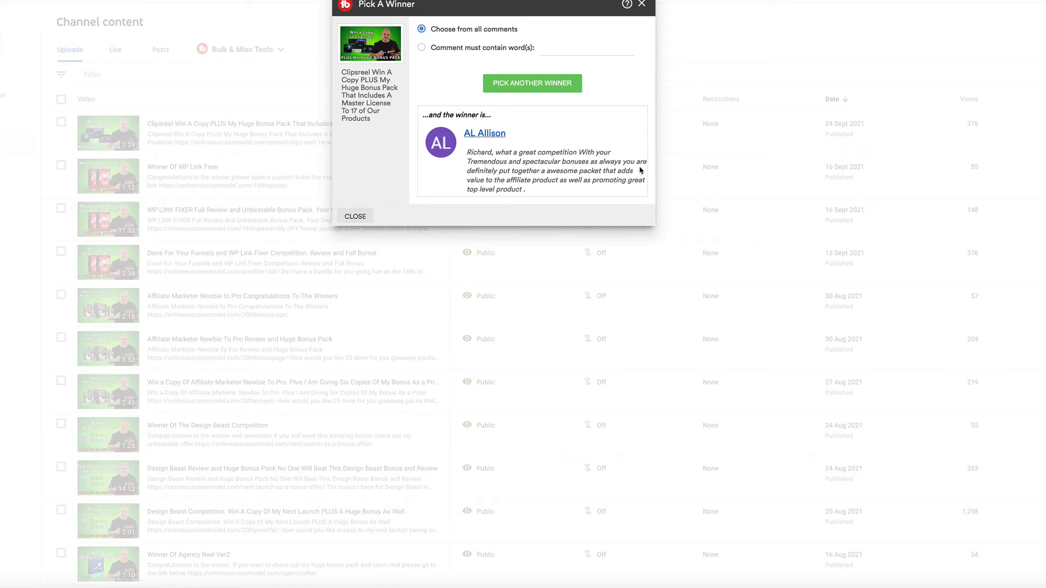
mouse_move(501, 172)
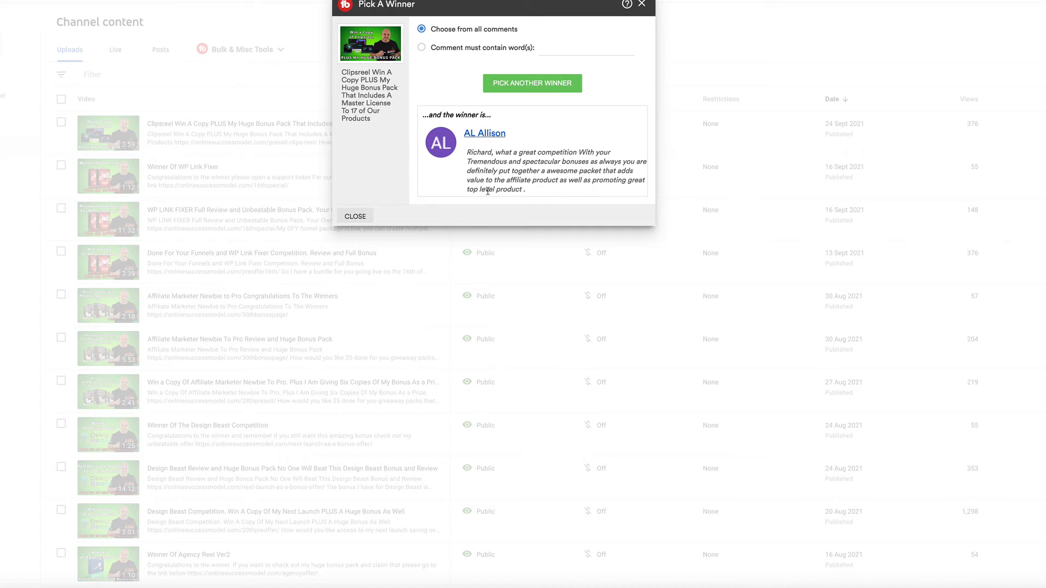
mouse_move(534, 199)
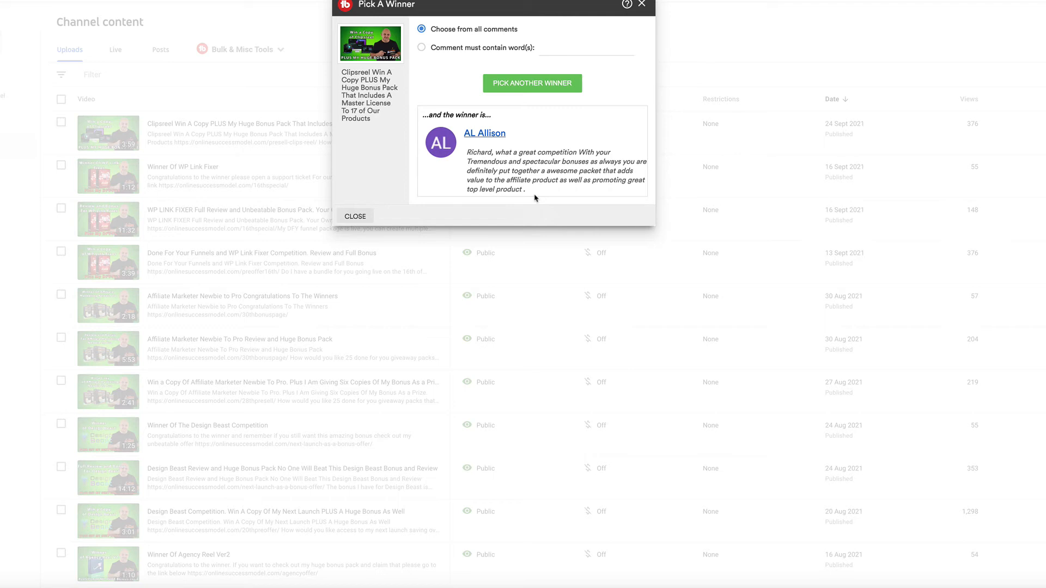